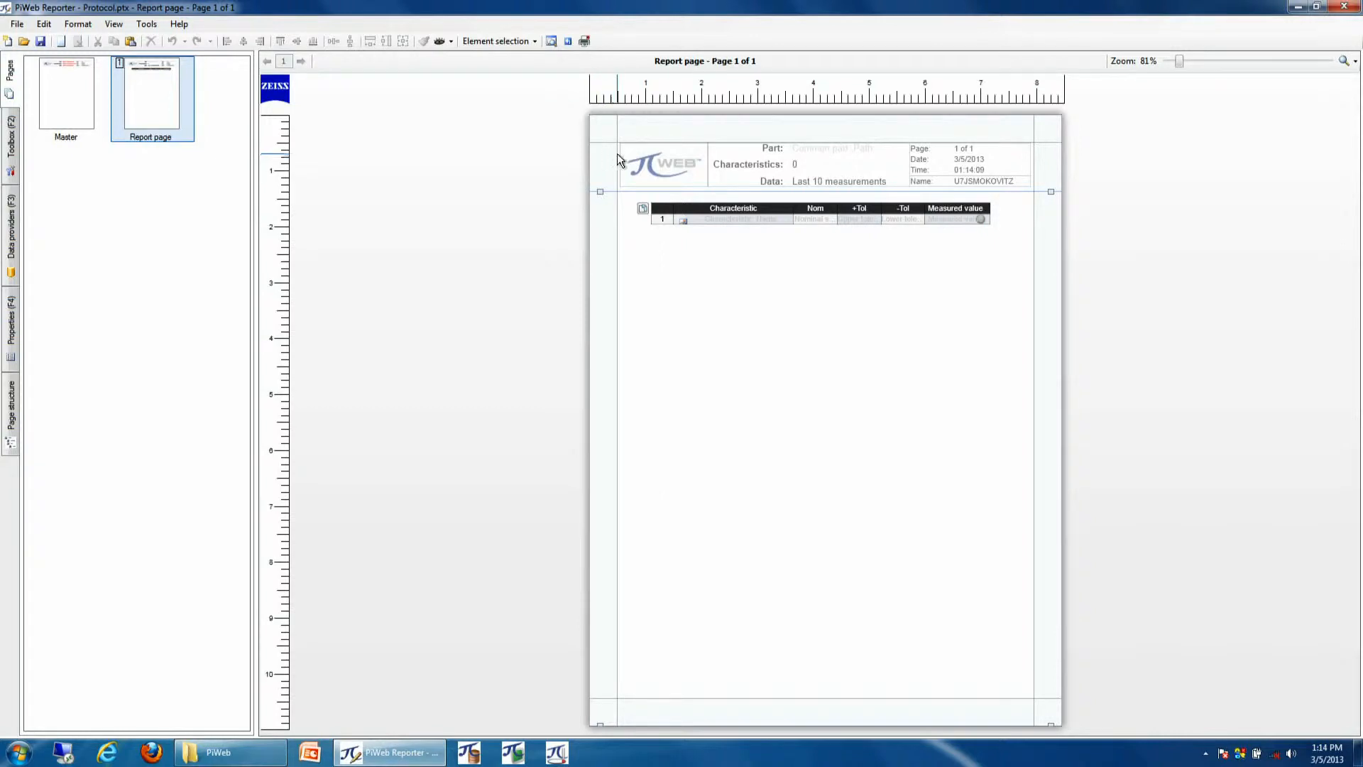
pyautogui.moveTo(609, 170)
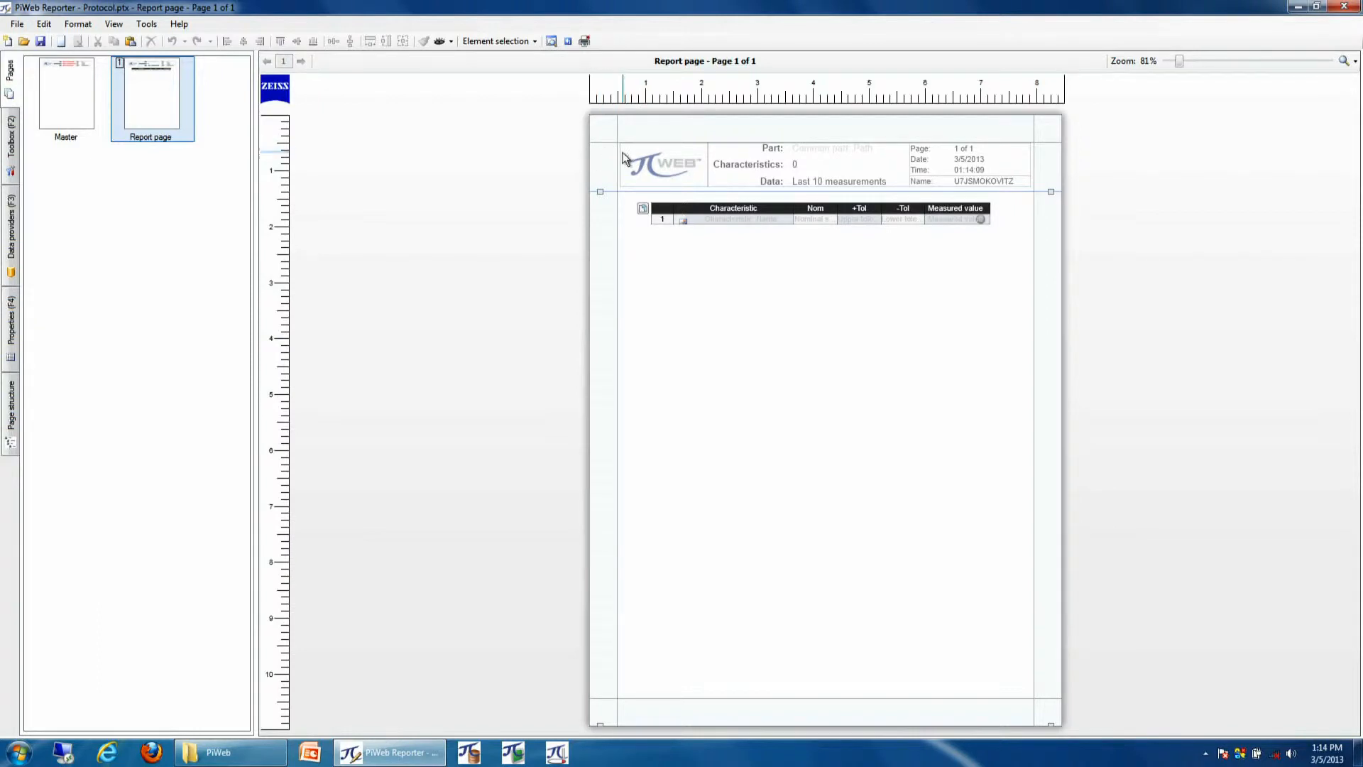
pyautogui.moveTo(30, 79)
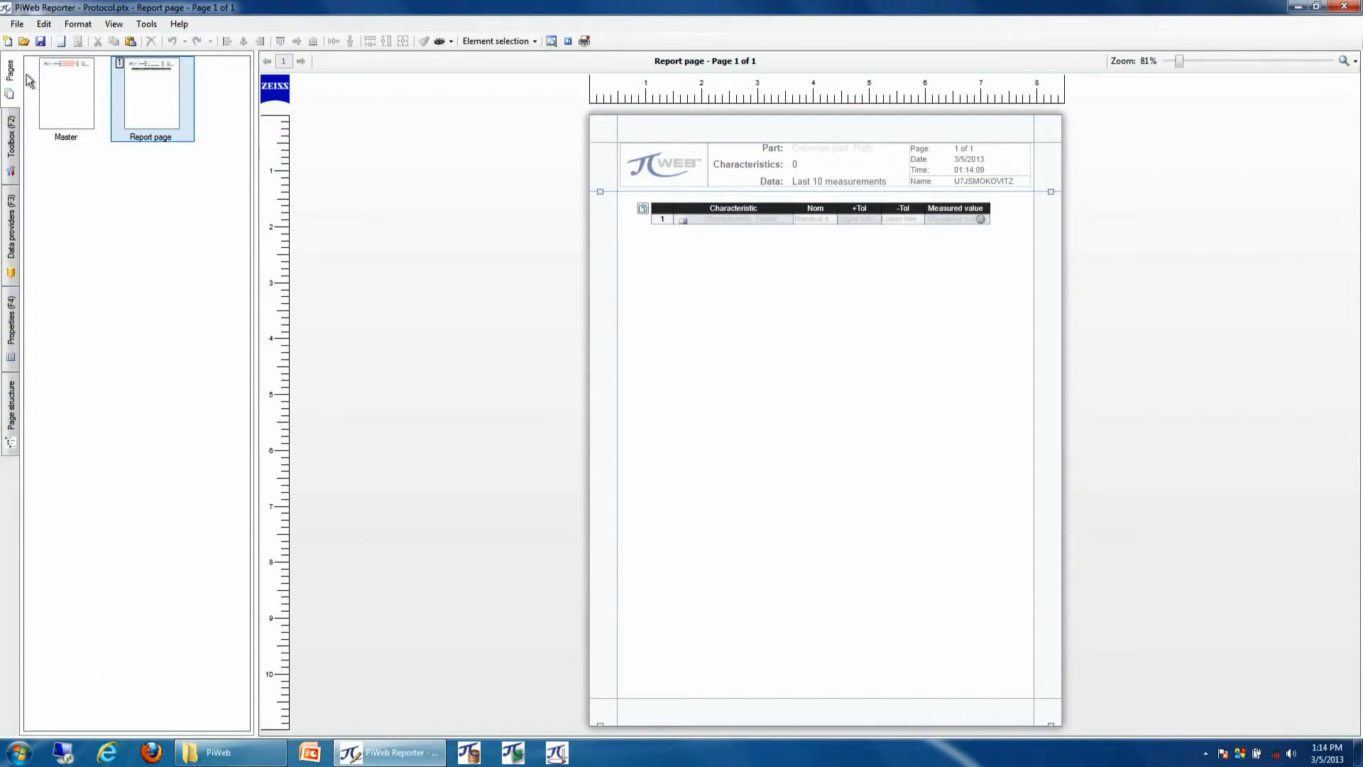
# Show the protocol's Master page so the header block can be worked on
pyautogui.click(65, 93)
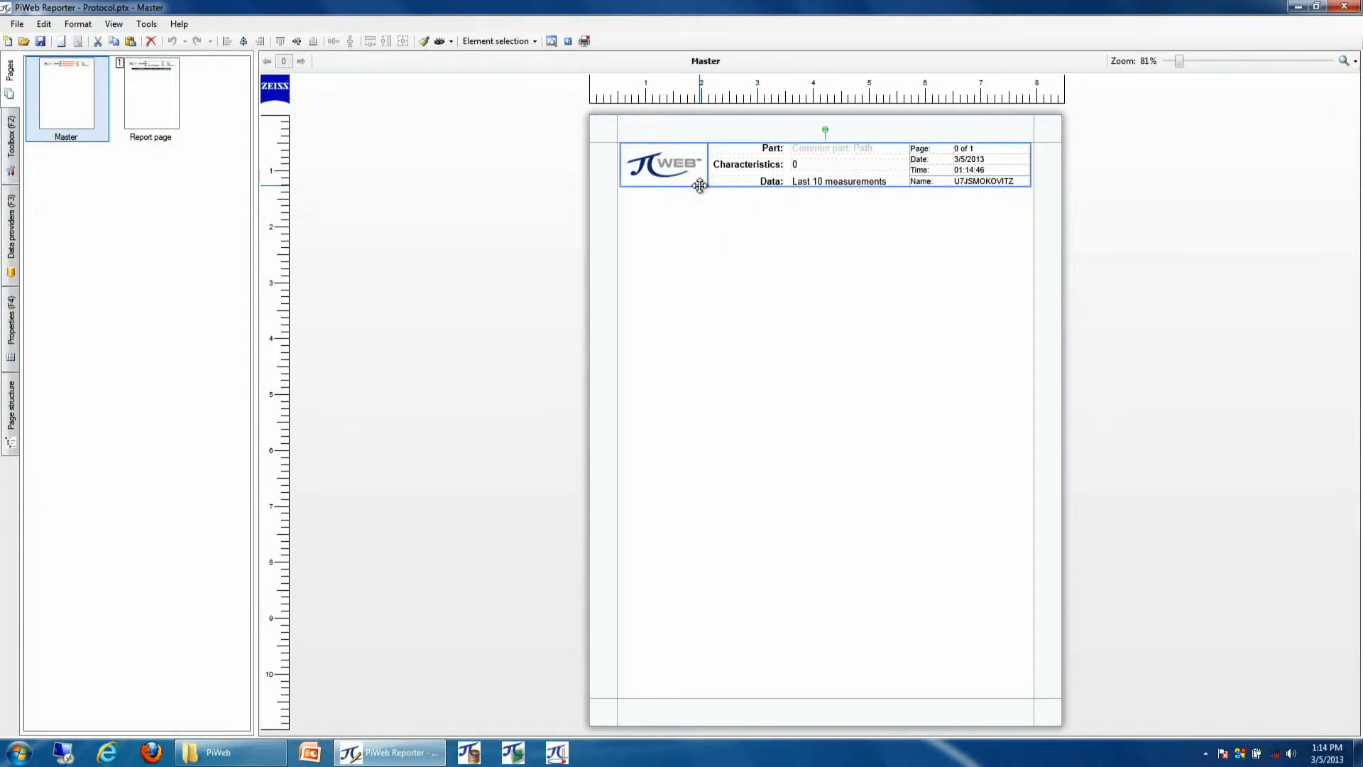
# Save the header block as an element template named 'My Generic Header'
pyautogui.rightClick(700, 185)
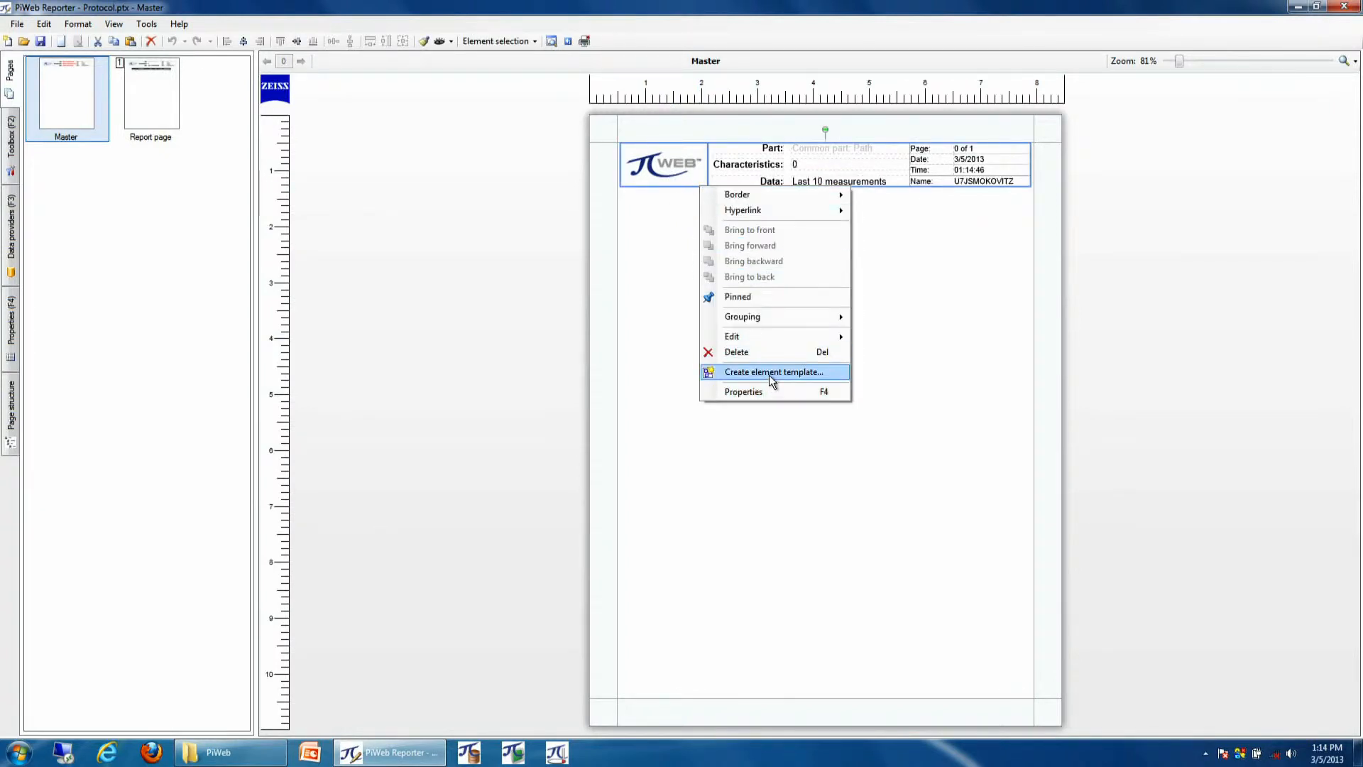
pyautogui.click(773, 370)
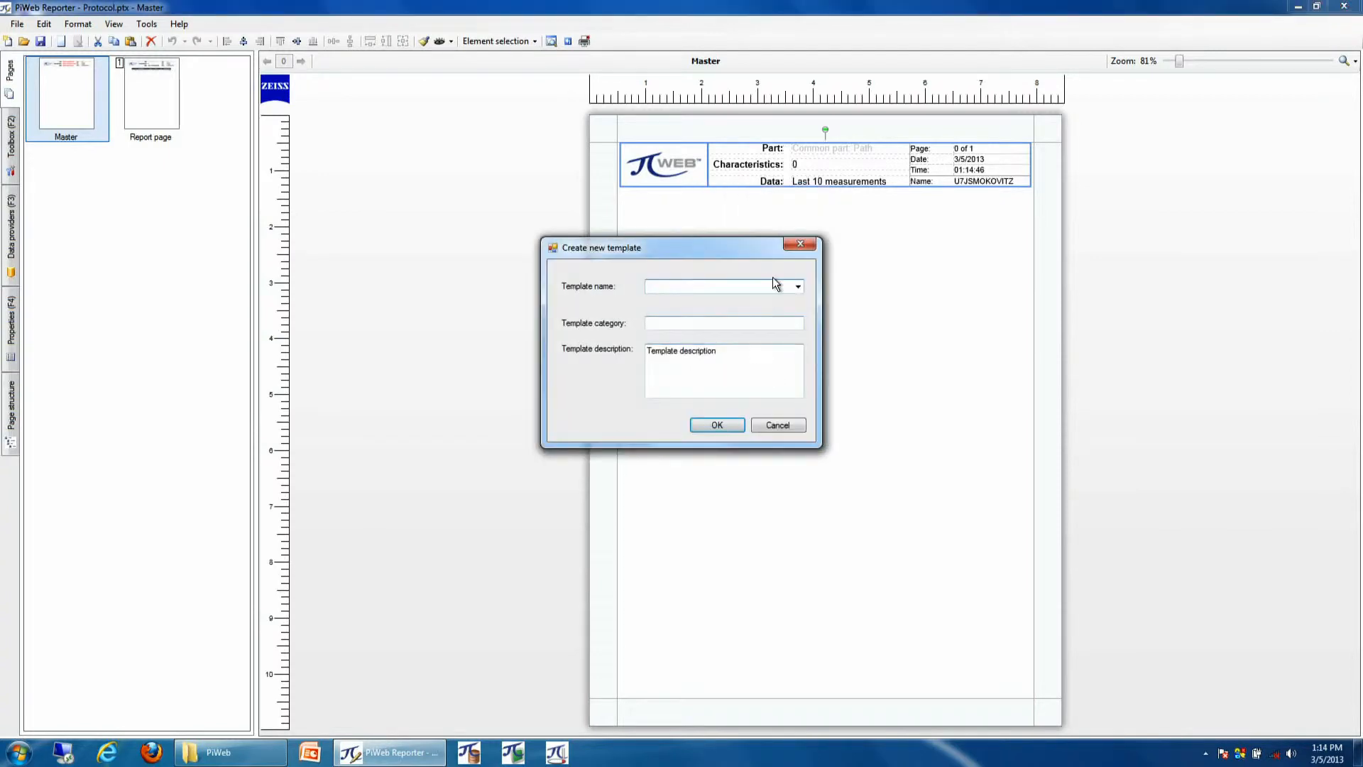
pyautogui.write('M')
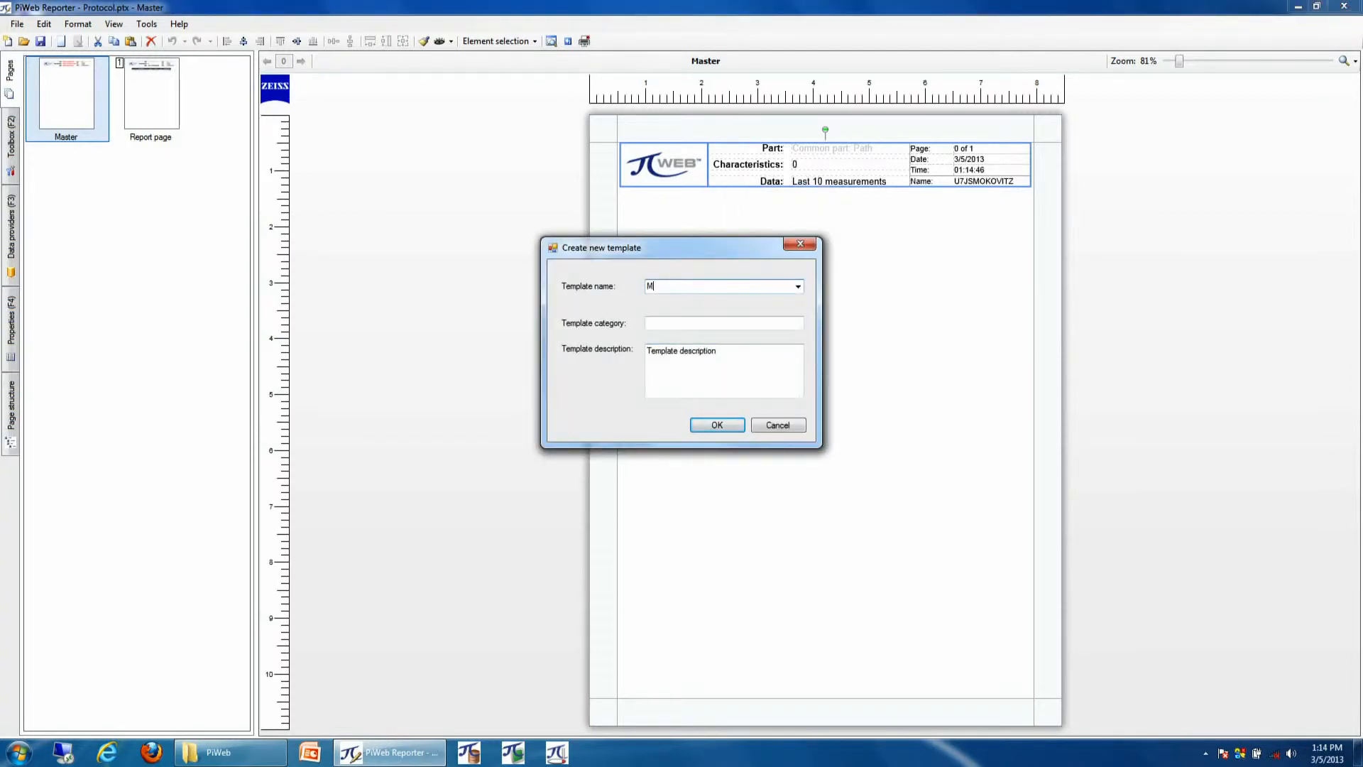
pyautogui.write('y Generic Header')
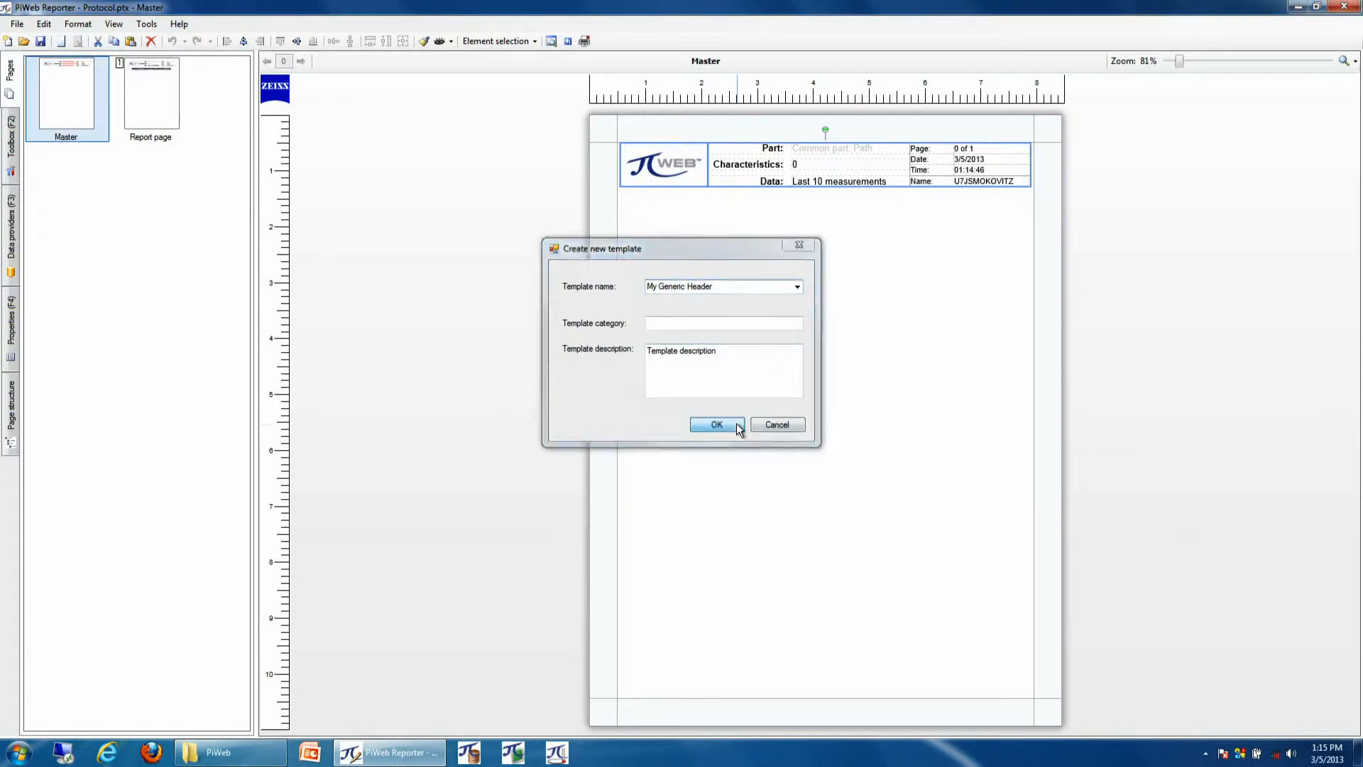
pyautogui.click(716, 424)
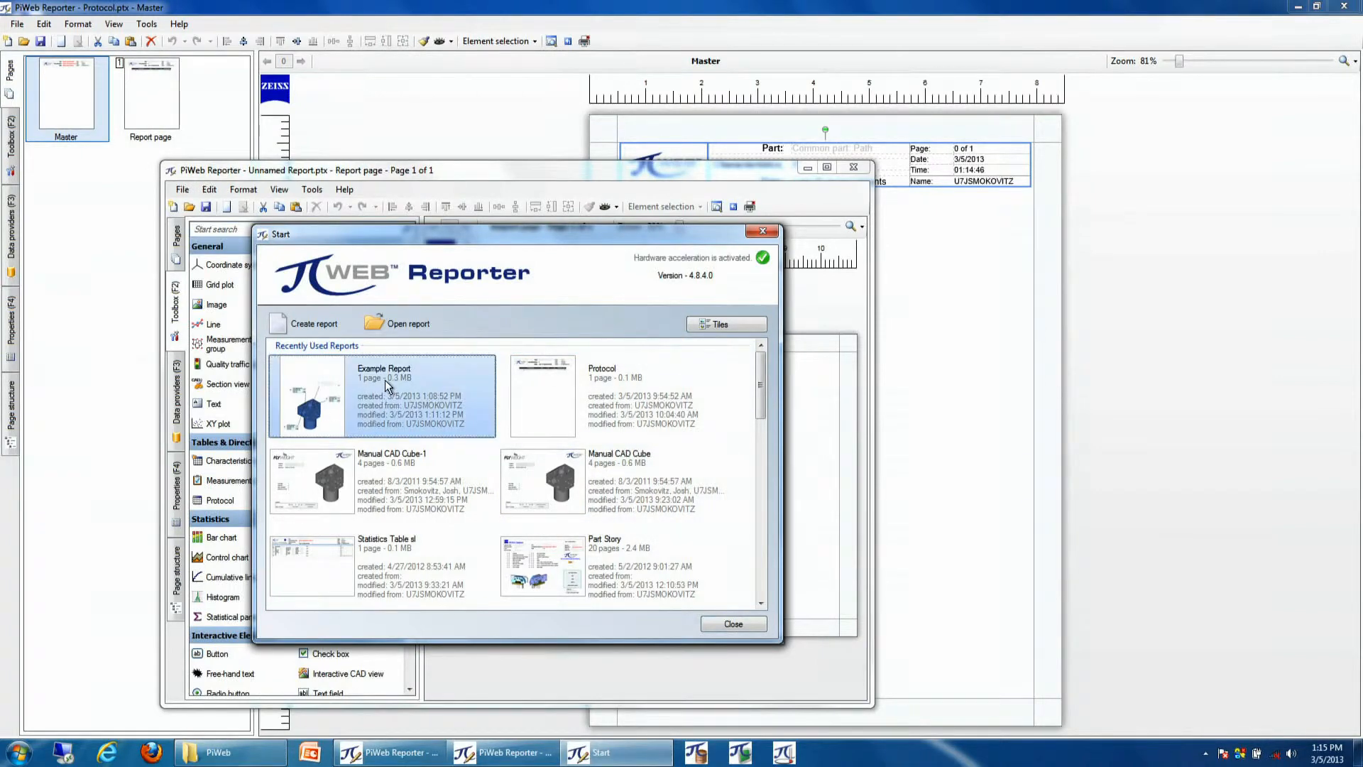
# Load the recent Example Report with the CAD cube and maximize its window
pyautogui.doubleClick(382, 396)
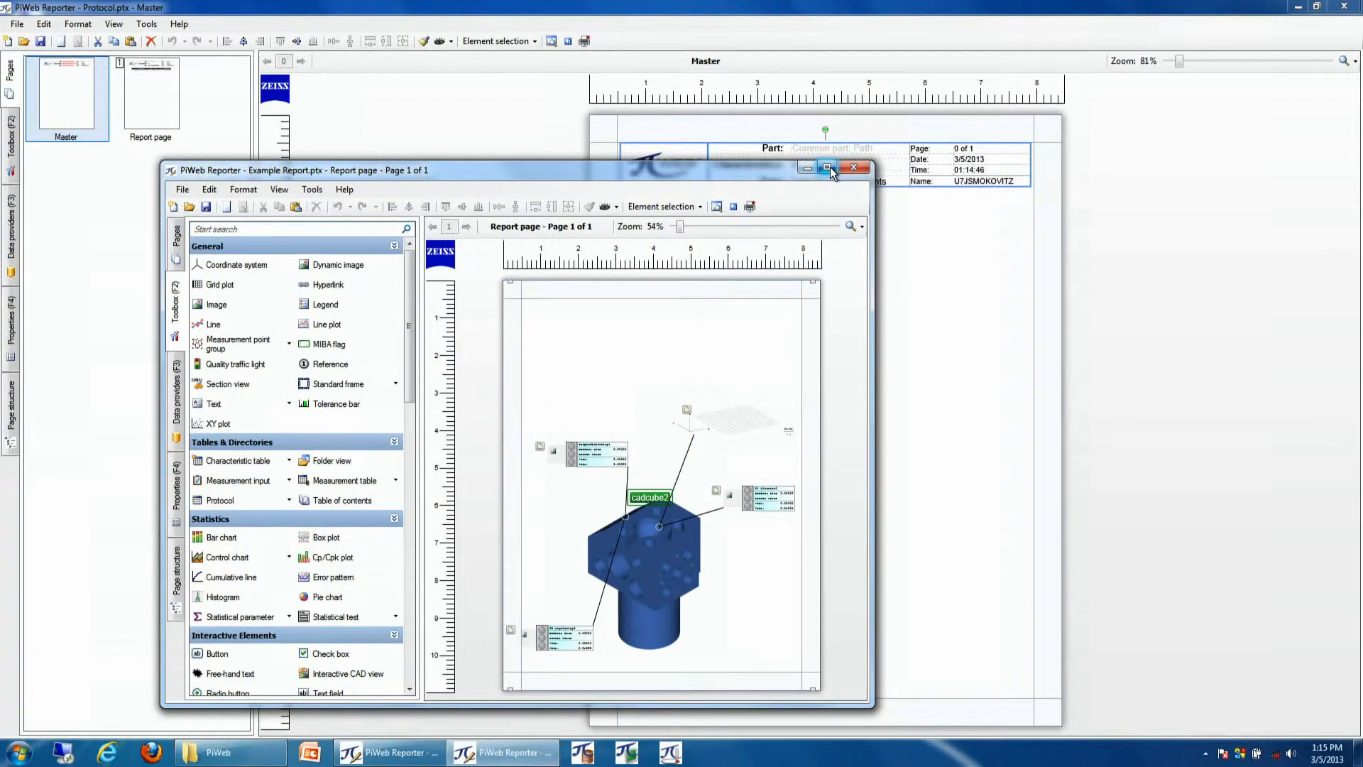
pyautogui.click(828, 167)
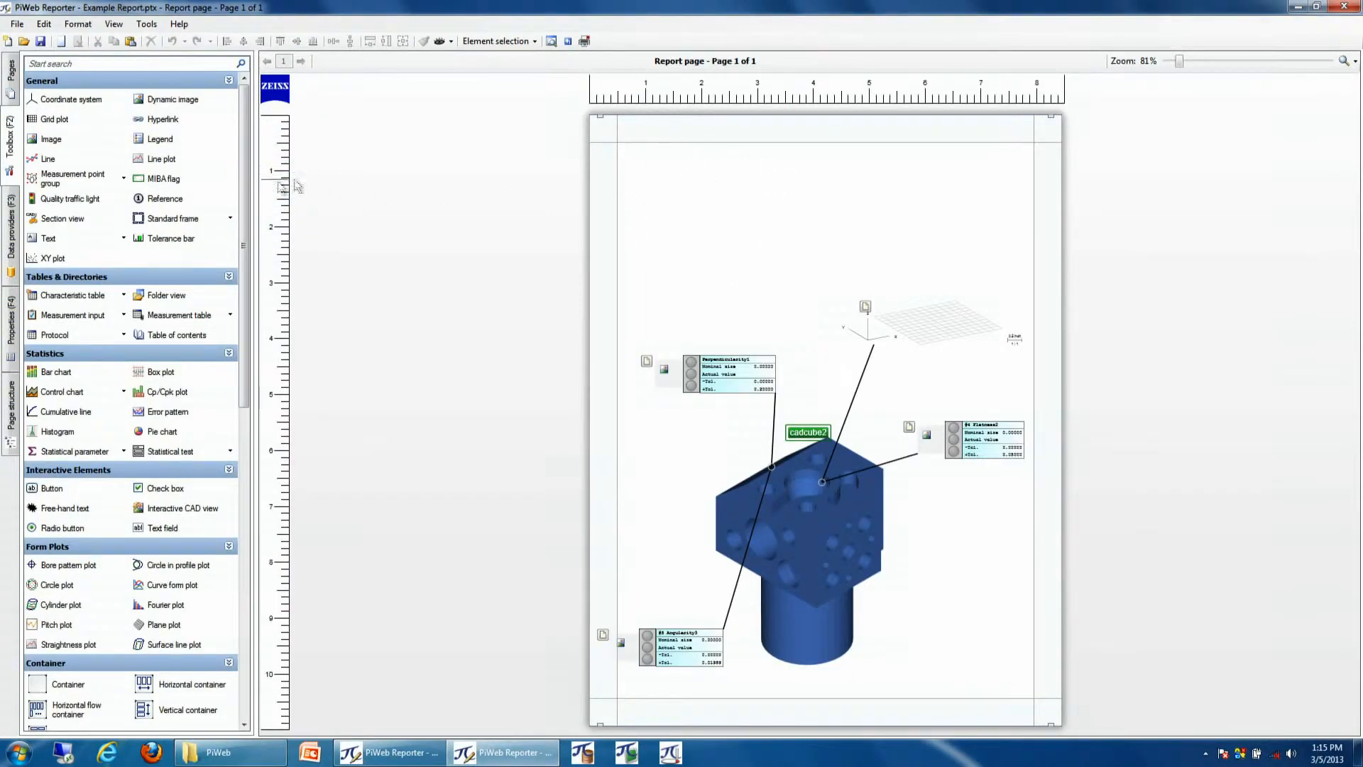
# Place the 'My Generic Header' template above the CAD cube on the page
pyautogui.scroll(-3)
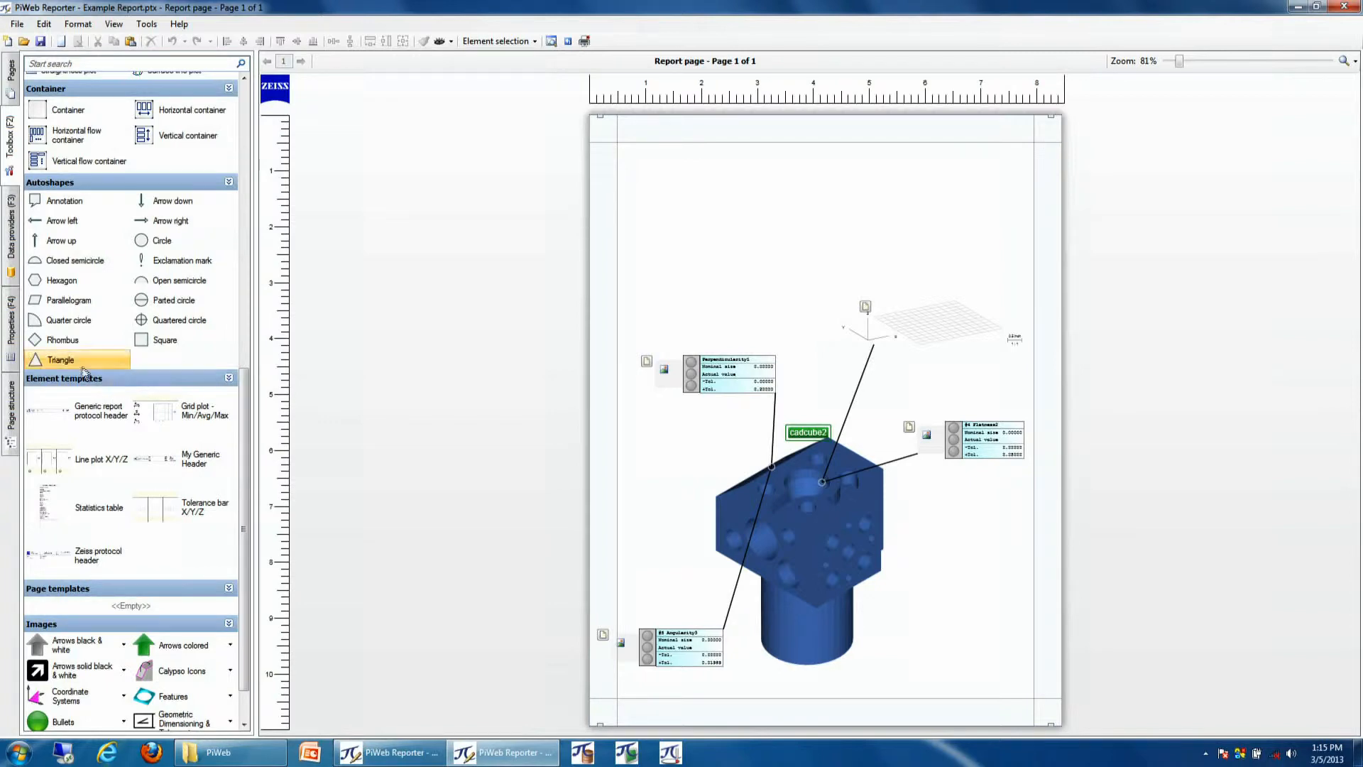
pyautogui.moveTo(103, 386)
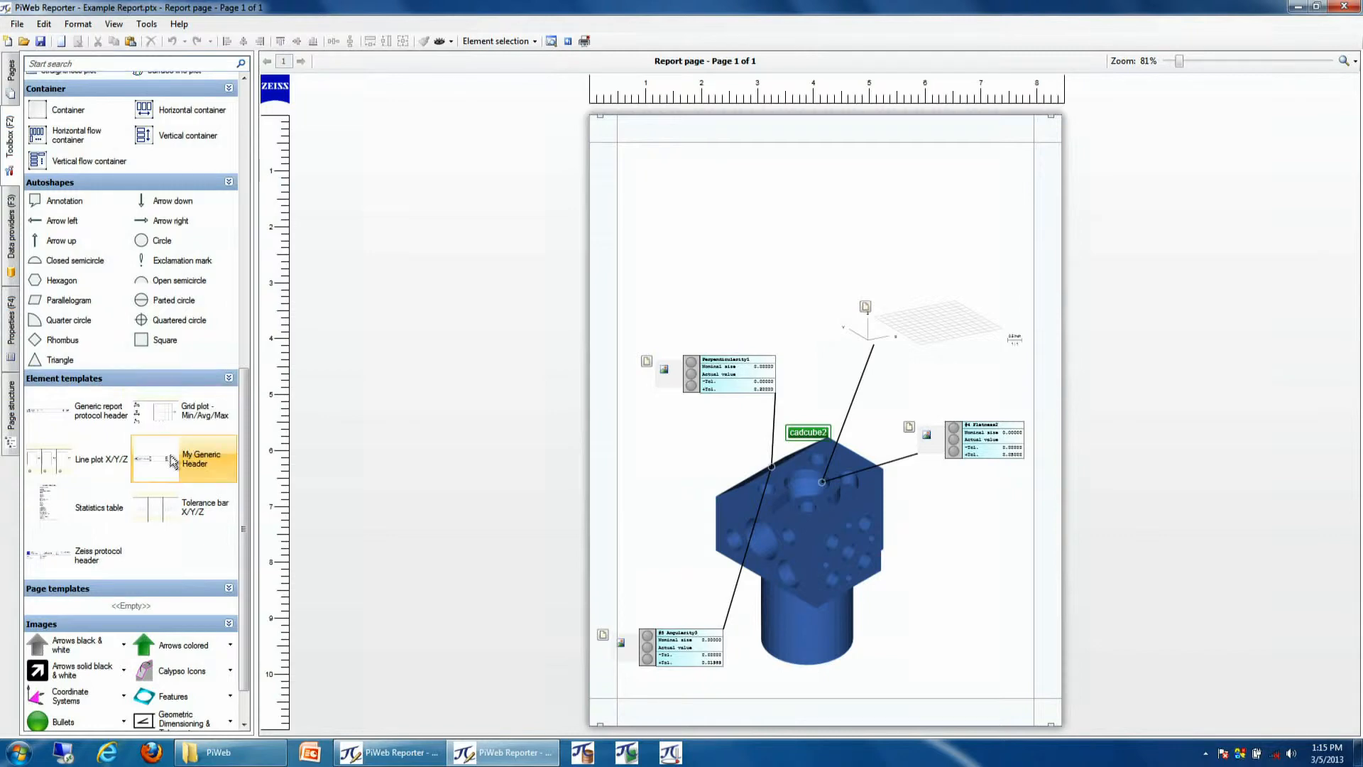
pyautogui.moveTo(198, 466)
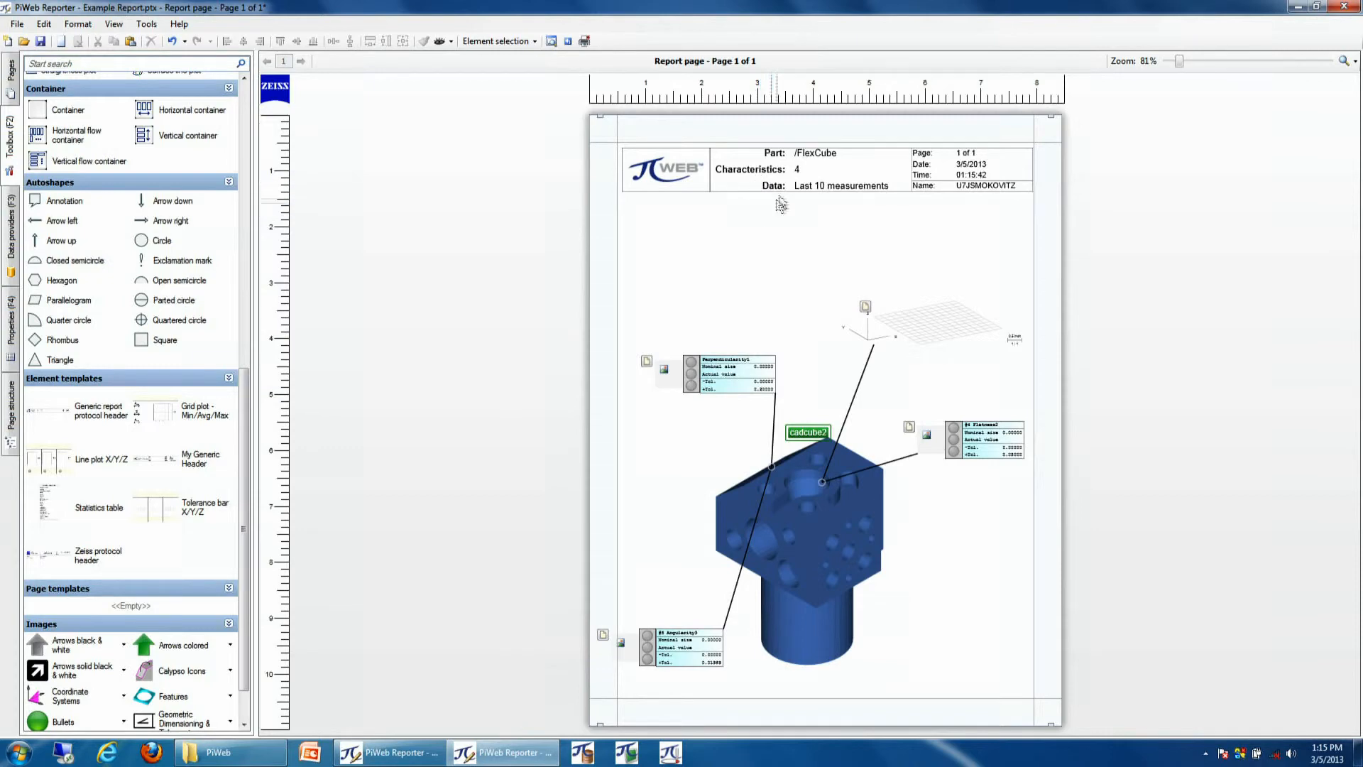
pyautogui.moveTo(734, 225)
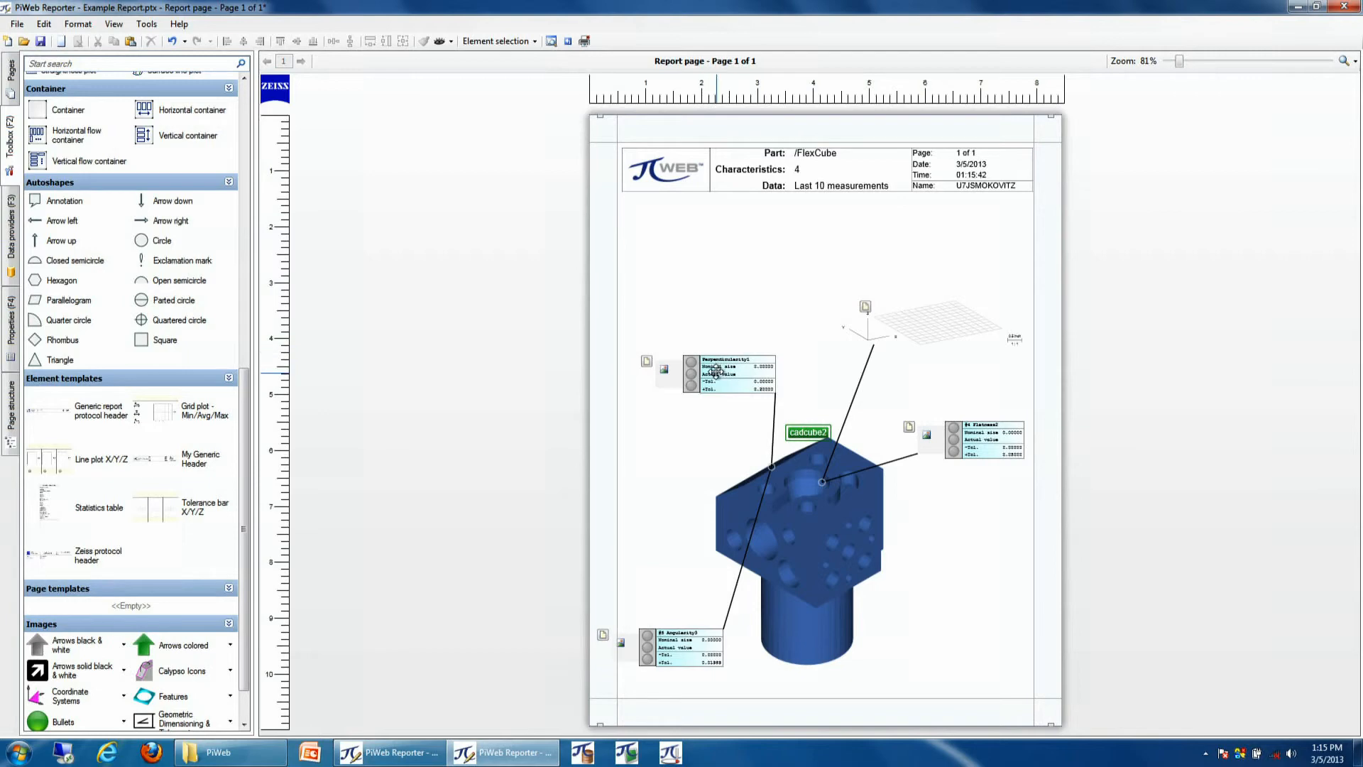
pyautogui.click(732, 374)
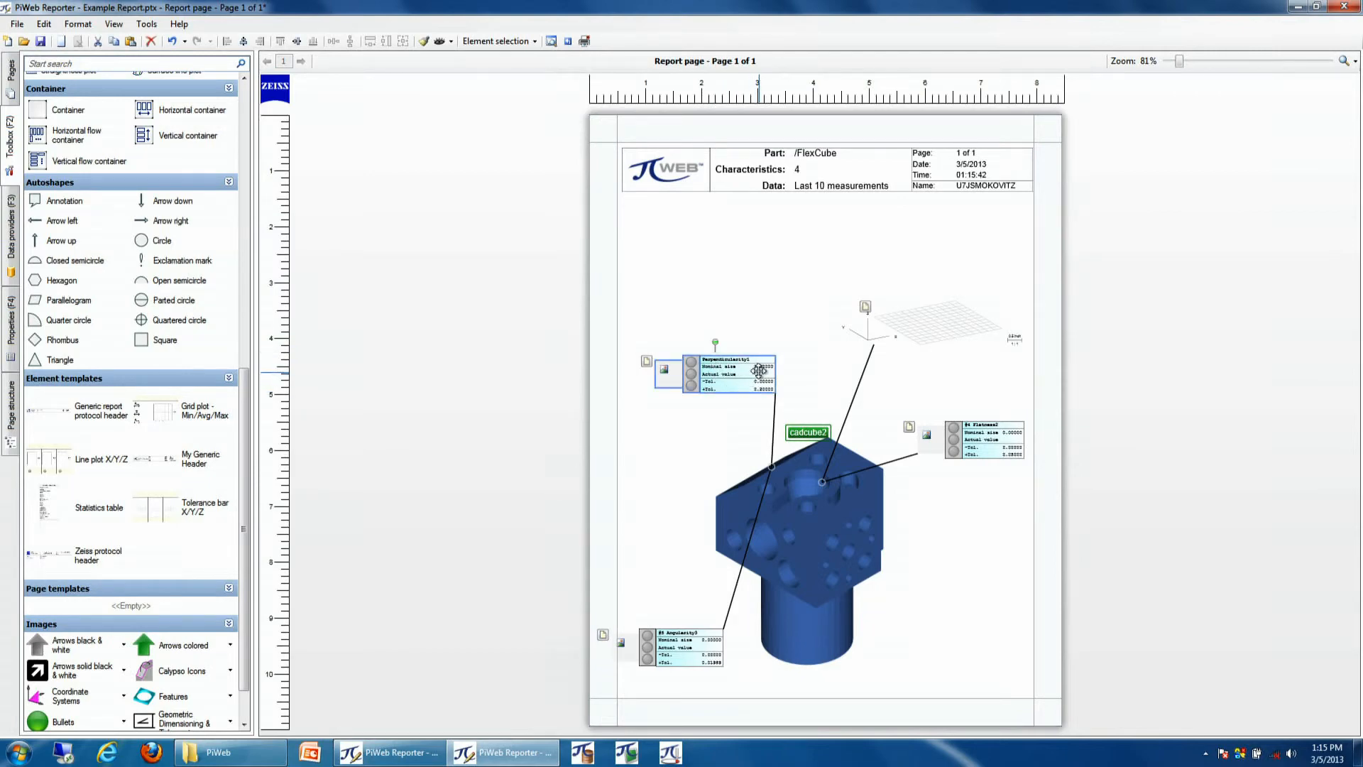